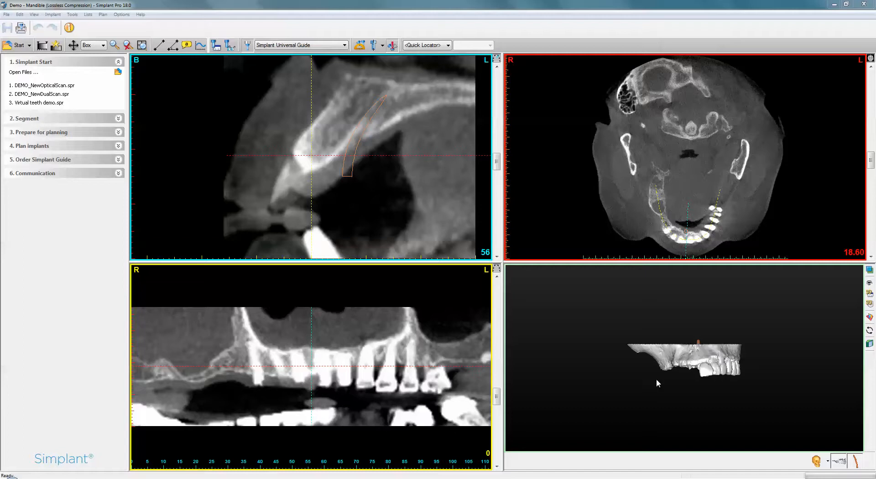
{"action": "mouse_move", "coordinate": [697, 358]}
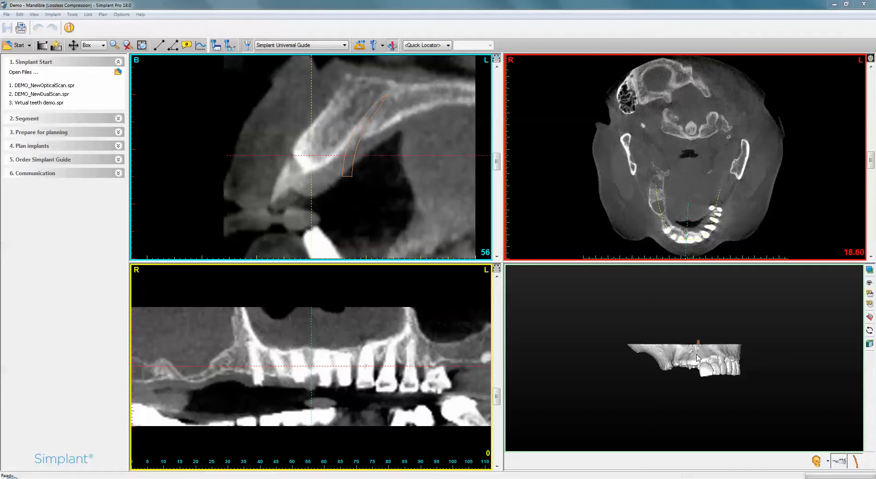
{"action": "mouse_move", "coordinate": [721, 429]}
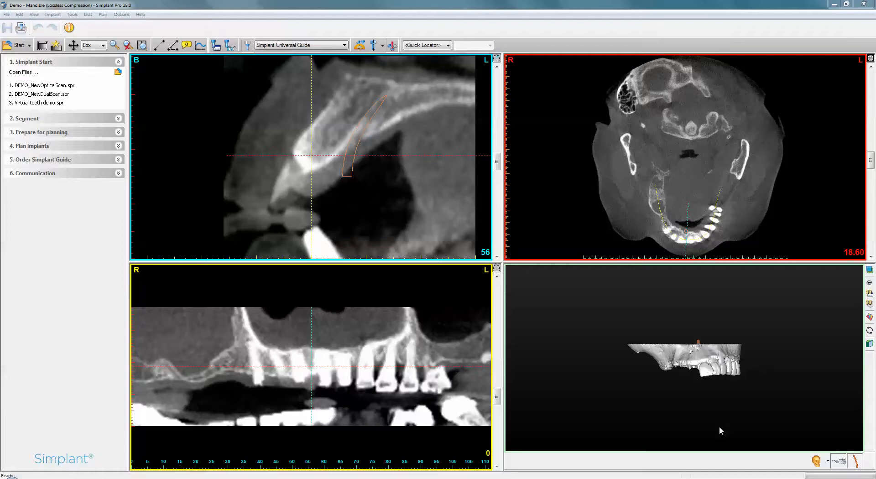
{"action": "mouse_move", "coordinate": [754, 380]}
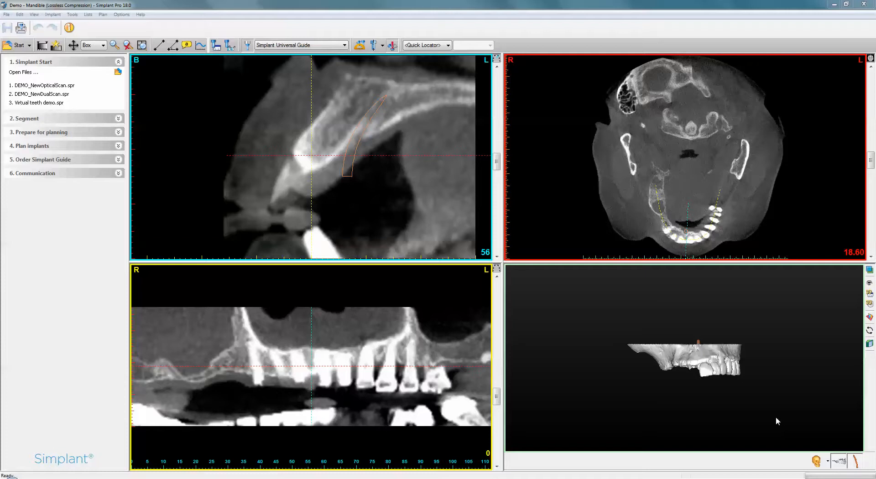
{"action": "mouse_move", "coordinate": [757, 365]}
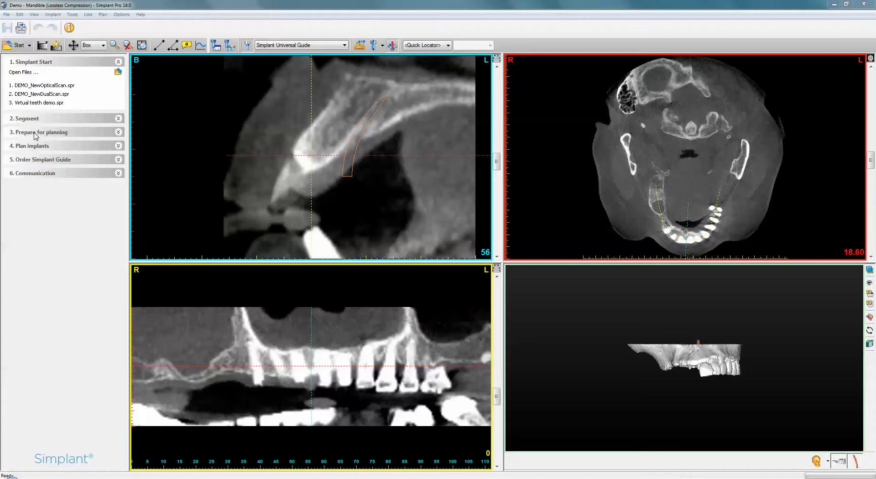
Open the Optical scan wizard under '3. Prepare for planning' with Desktop or lab scanner selected.
{"action": "left_click", "coordinate": [39, 132]}
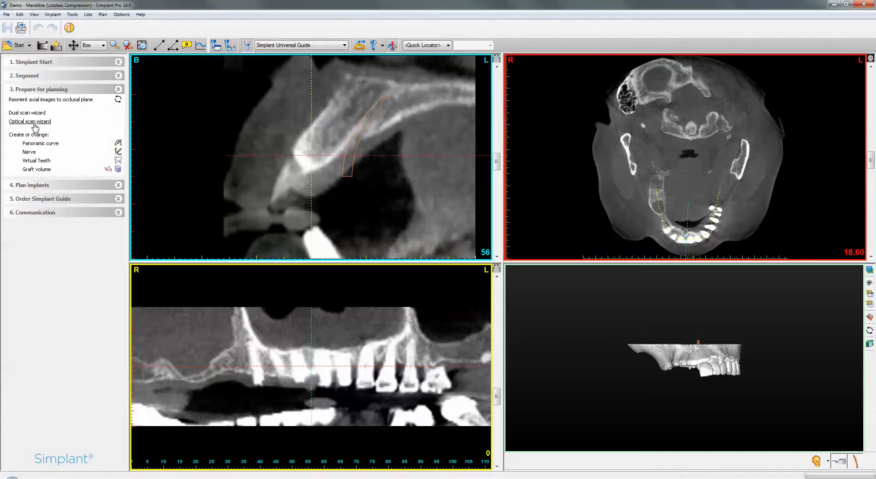
{"action": "mouse_move", "coordinate": [29, 122]}
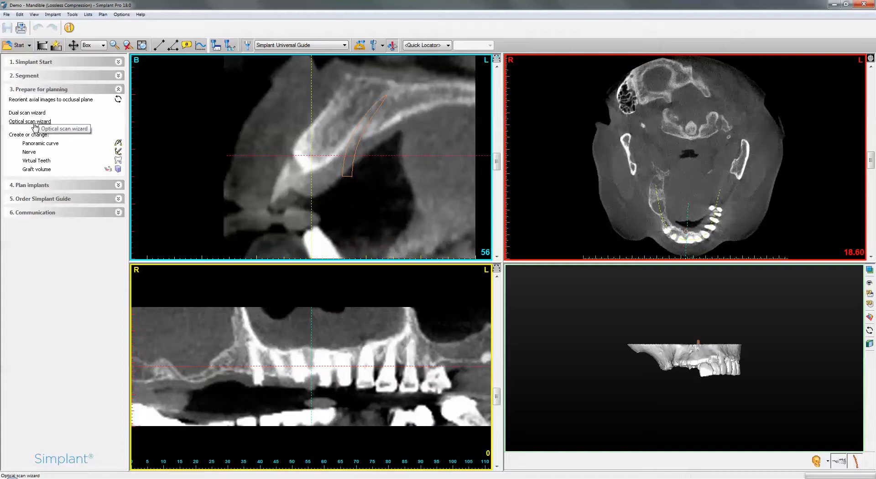
{"action": "mouse_move", "coordinate": [33, 125]}
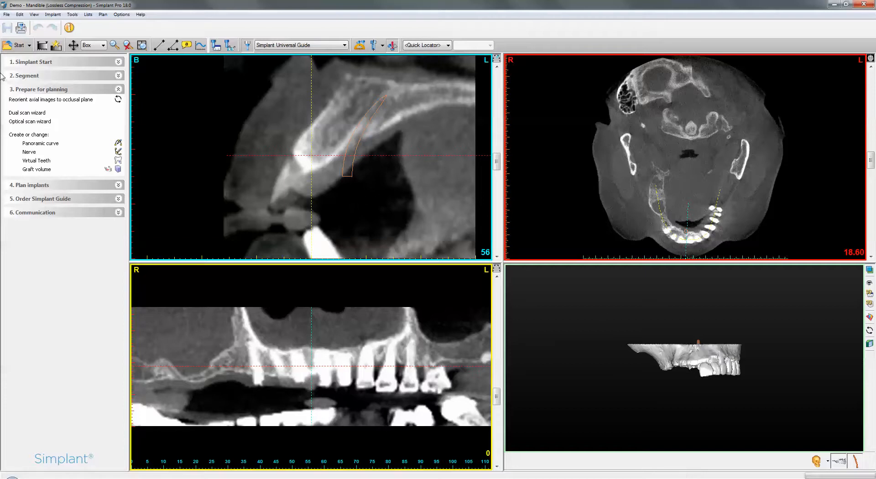
{"action": "mouse_move", "coordinate": [30, 122]}
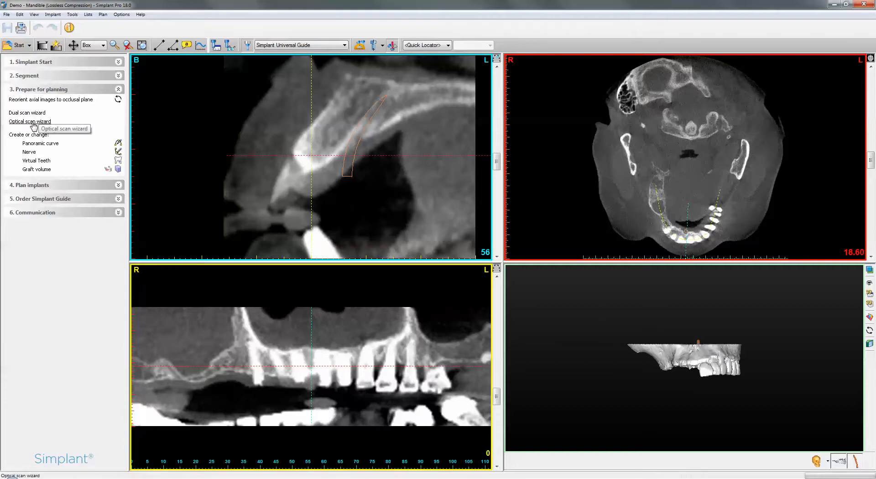
{"action": "left_click", "coordinate": [29, 122]}
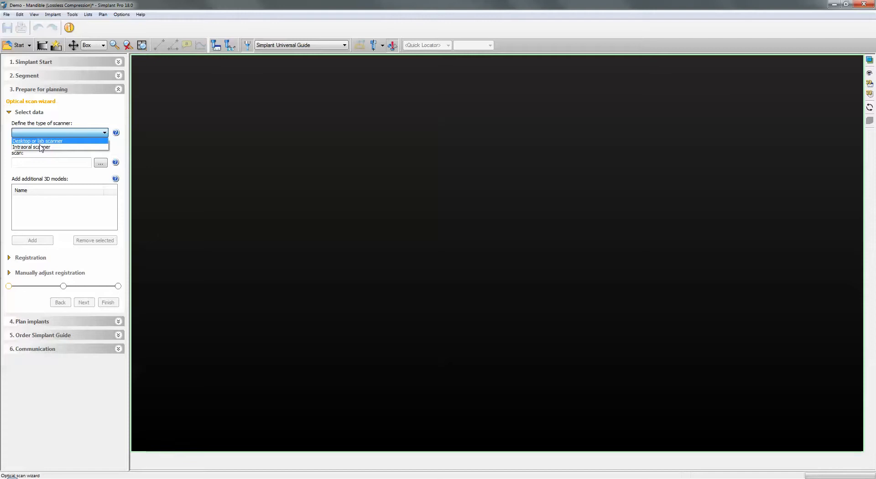
{"action": "left_click", "coordinate": [37, 140]}
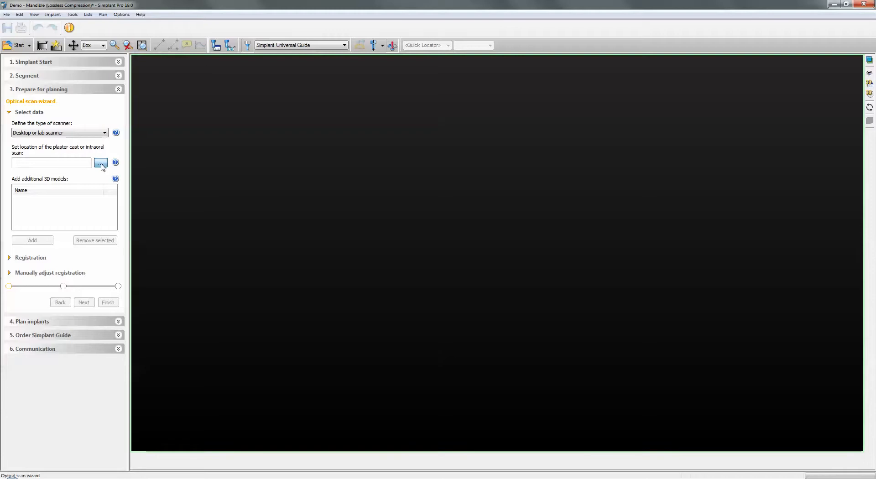
Browse to and open 'Plaster model without waxup' as the plaster cast scan.
{"action": "left_click", "coordinate": [100, 162]}
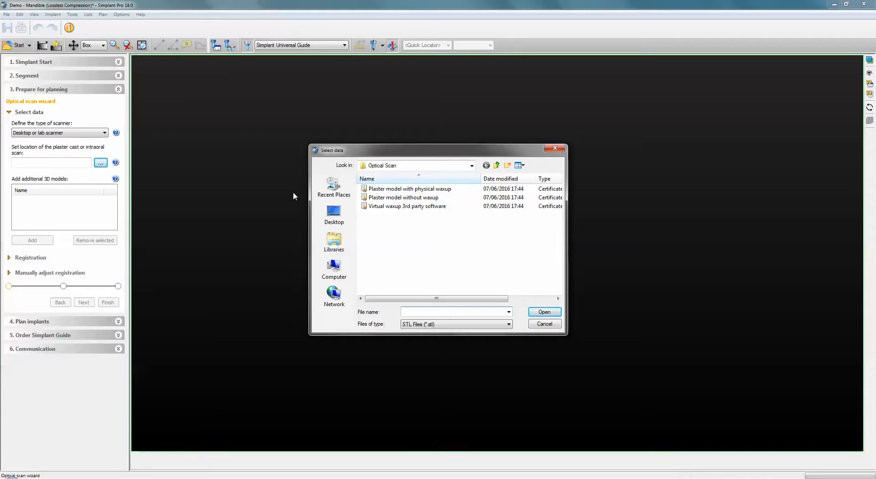
{"action": "mouse_move", "coordinate": [402, 197]}
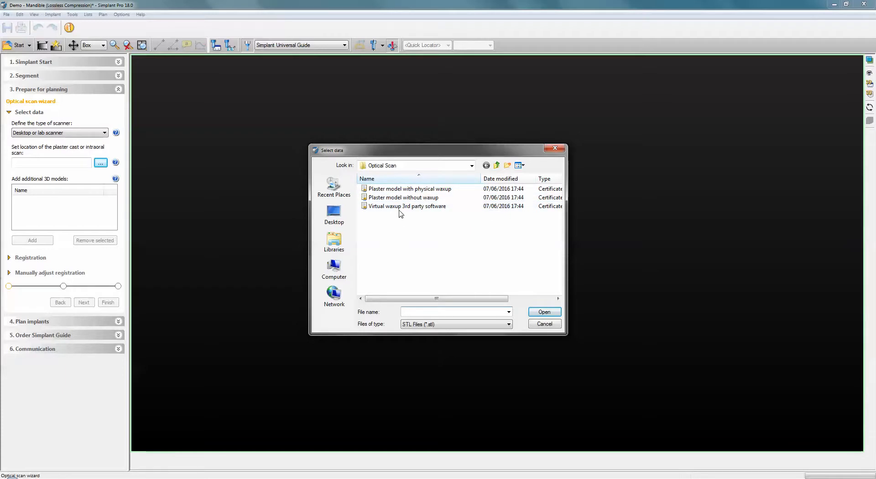
{"action": "mouse_move", "coordinate": [409, 189]}
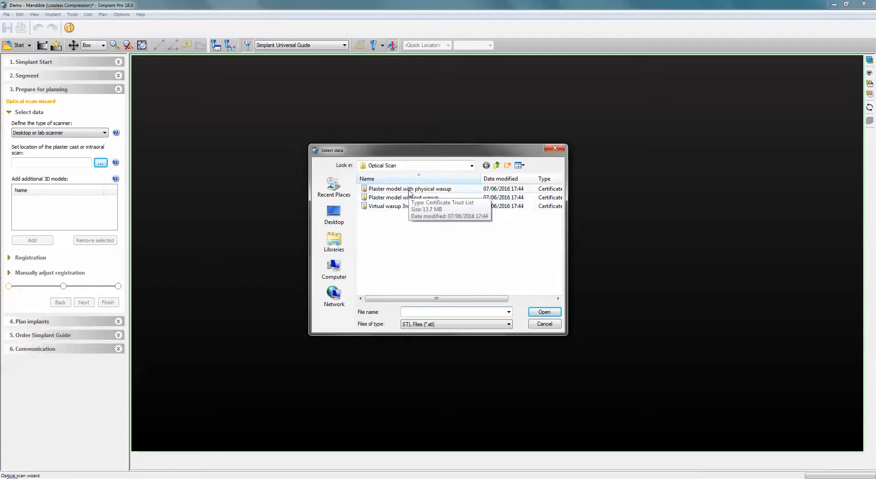
{"action": "mouse_move", "coordinate": [405, 197]}
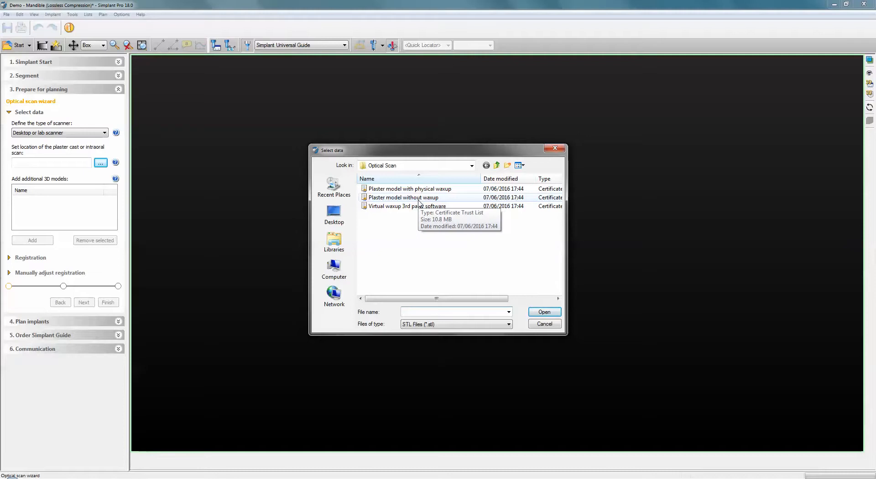
{"action": "left_click", "coordinate": [452, 312]}
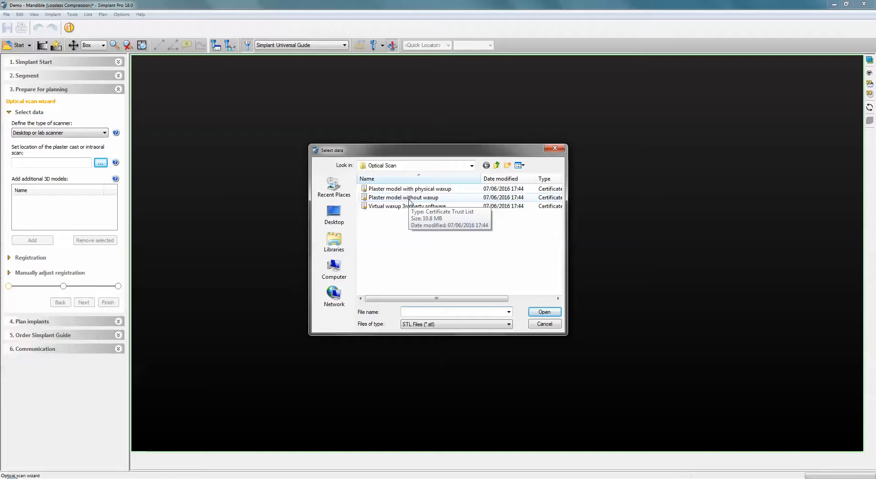
{"action": "left_click", "coordinate": [452, 311]}
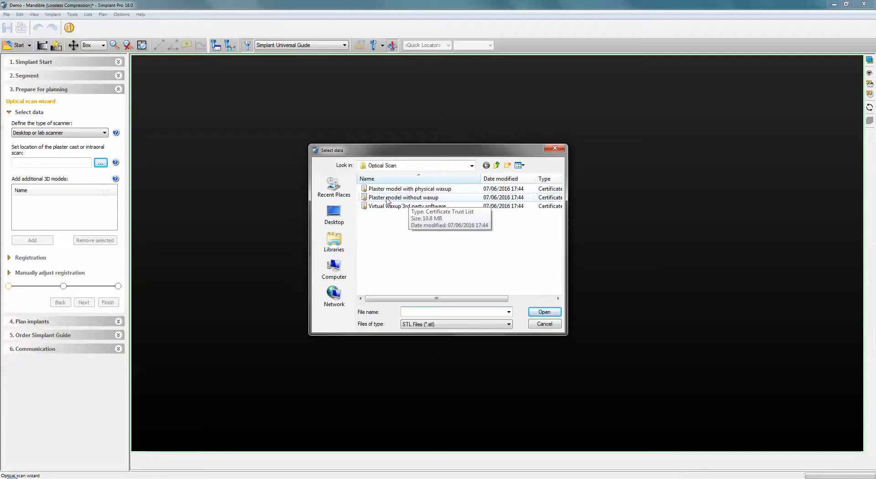
{"action": "mouse_move", "coordinate": [425, 200]}
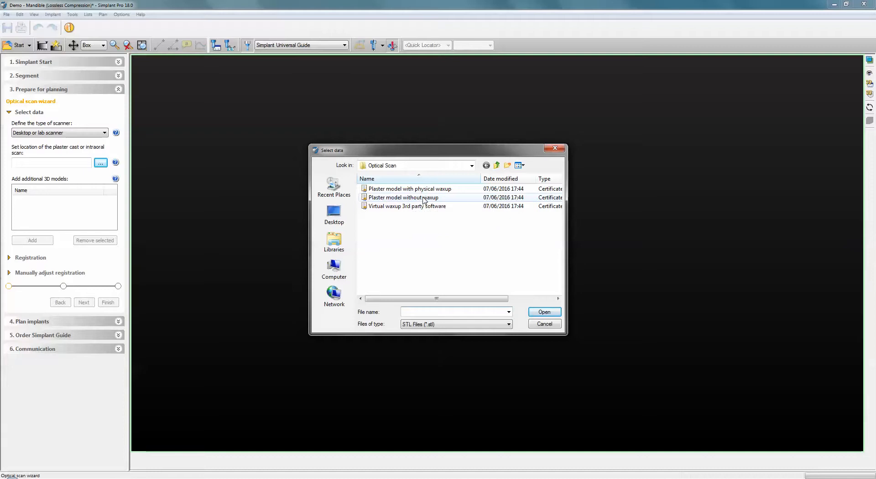
{"action": "left_click", "coordinate": [401, 197]}
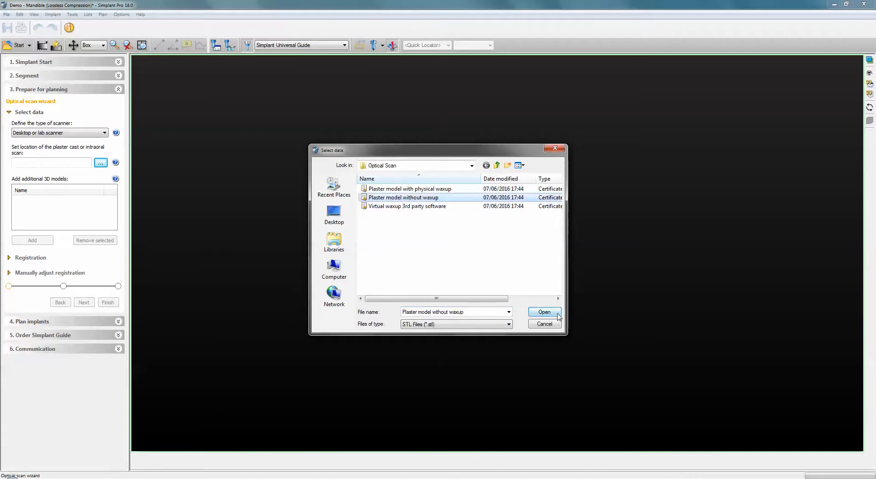
{"action": "left_click", "coordinate": [543, 312]}
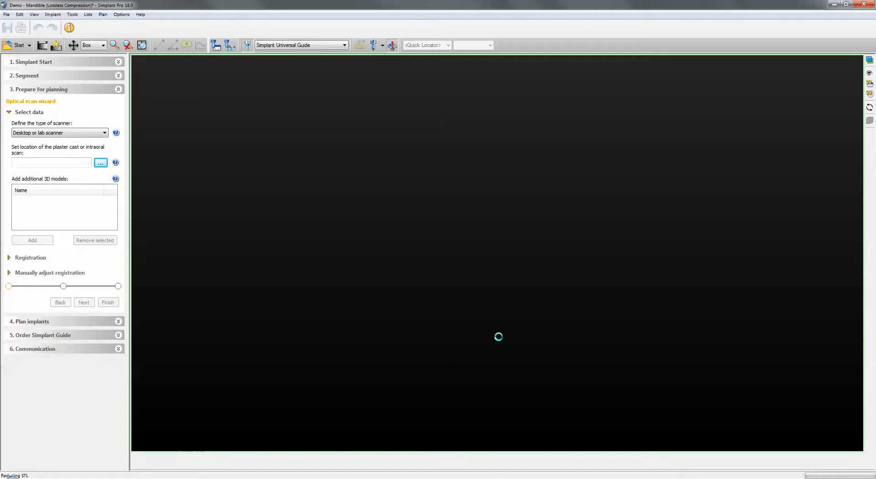
Rotate the loaded plaster cast to an occlusal view of its dental arch and palate.
{"action": "left_click", "coordinate": [101, 162]}
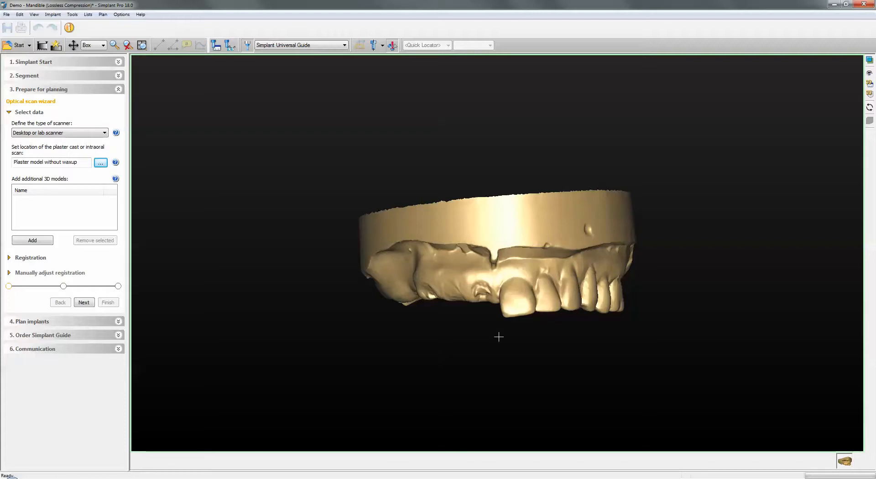
{"action": "left_click_drag", "start_coordinate": [499, 337], "coordinate": [508, 216]}
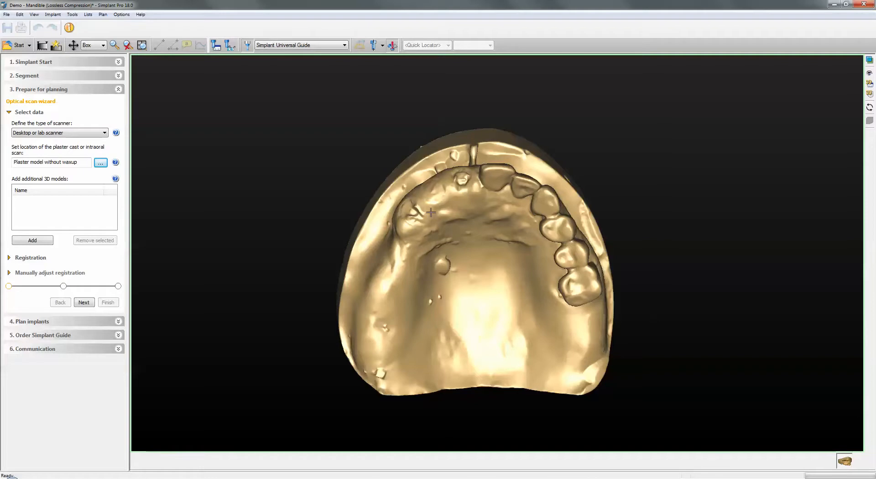
{"action": "left_click", "coordinate": [32, 240]}
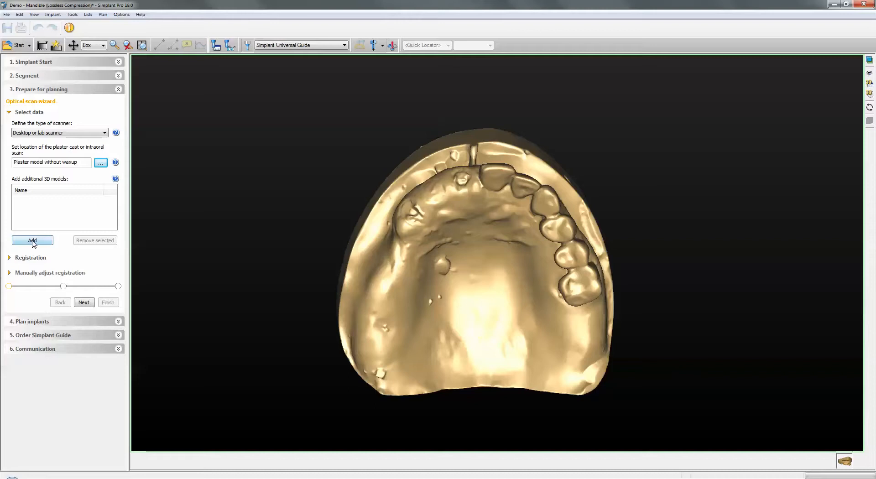
Add 'Plaster model with physical waxup' as an additional 3D model overlaid on the cast.
{"action": "left_click", "coordinate": [32, 240]}
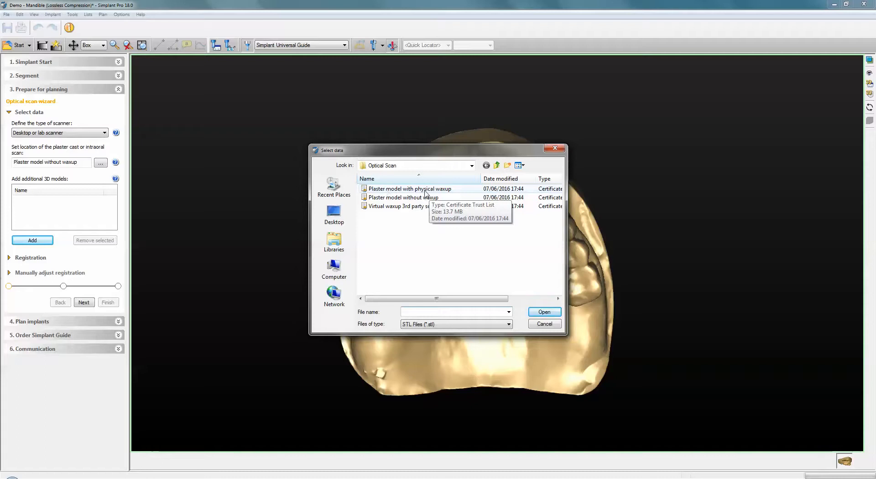
{"action": "left_click", "coordinate": [410, 188]}
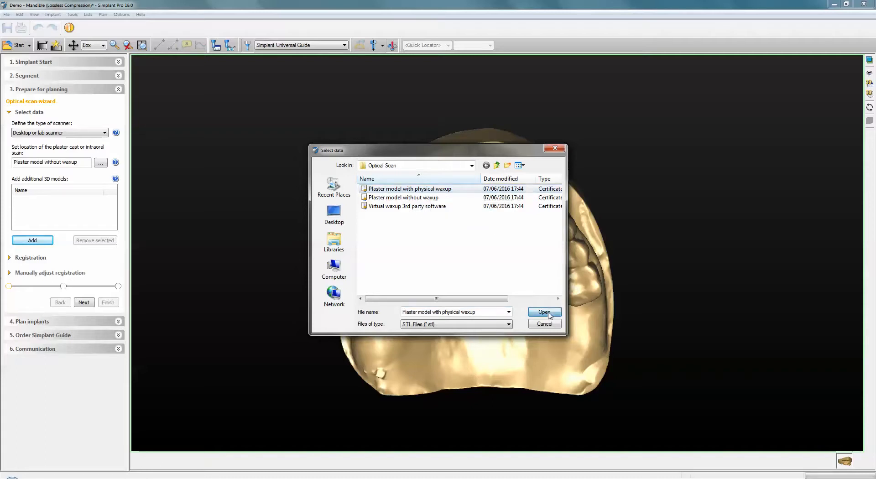
{"action": "left_click", "coordinate": [543, 312]}
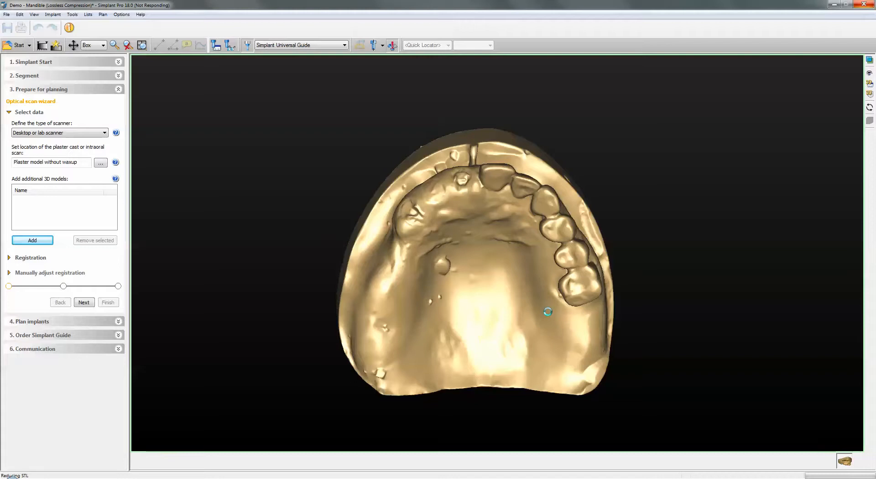
{"action": "left_click", "coordinate": [32, 240]}
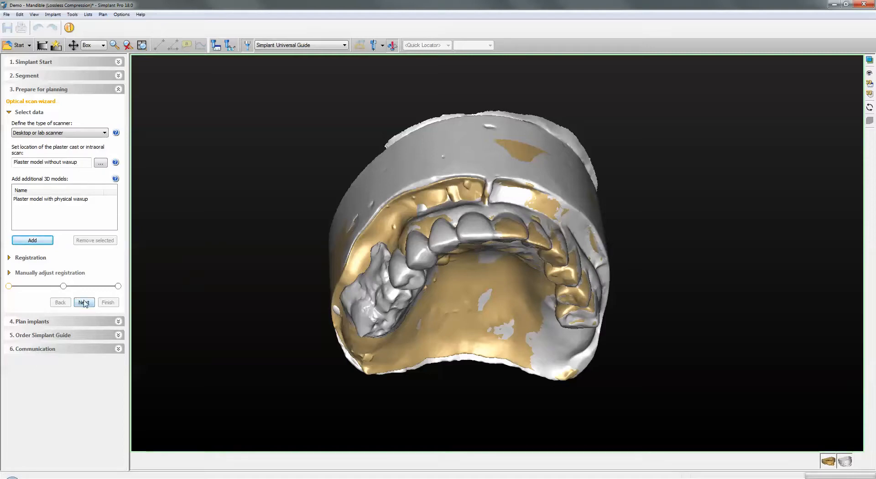
Advance to registration, then zoom and rotate the CT and plaster models to biting-side views.
{"action": "left_click", "coordinate": [84, 302]}
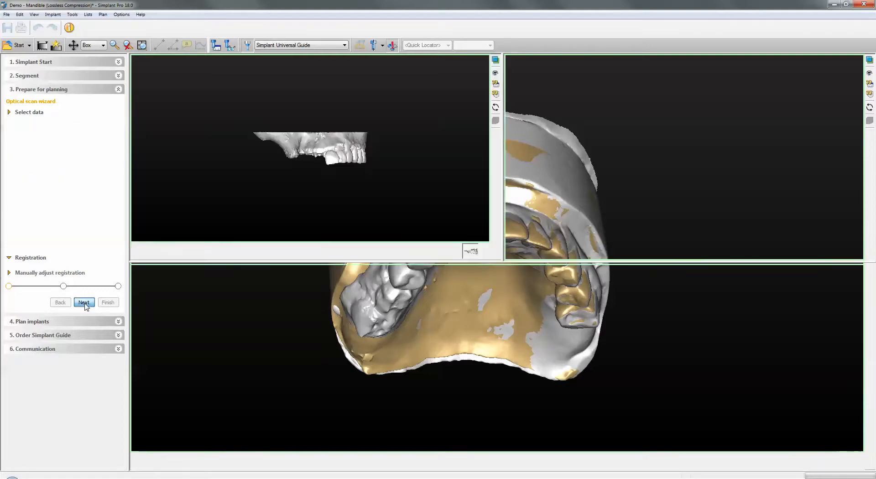
{"action": "left_click", "coordinate": [84, 302]}
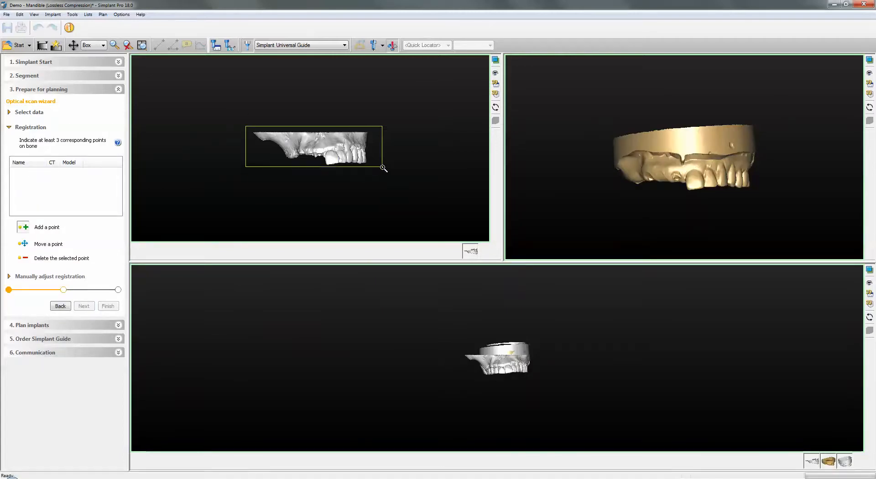
{"action": "left_click", "coordinate": [115, 45]}
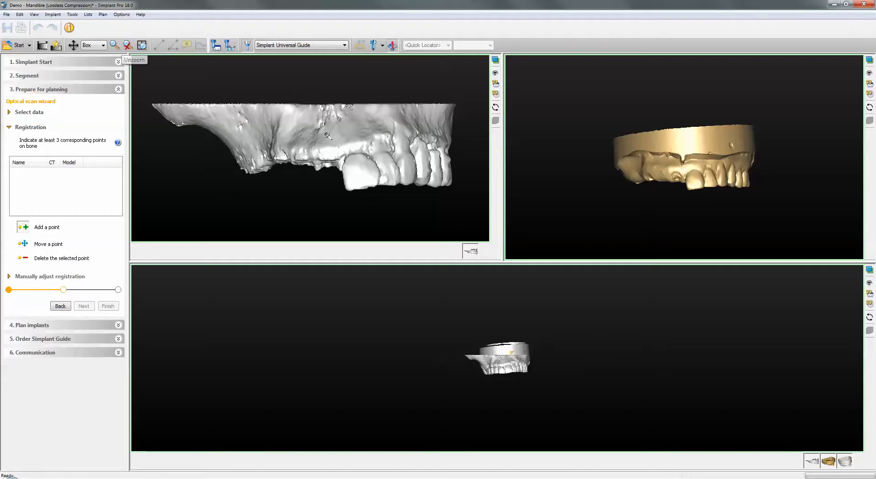
{"action": "left_click_drag", "start_coordinate": [604, 133], "coordinate": [765, 200]}
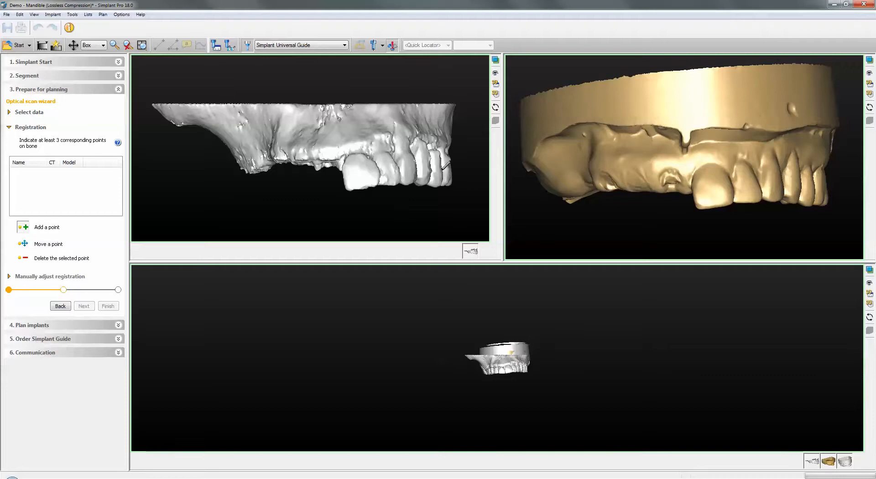
{"action": "mouse_move", "coordinate": [299, 128]}
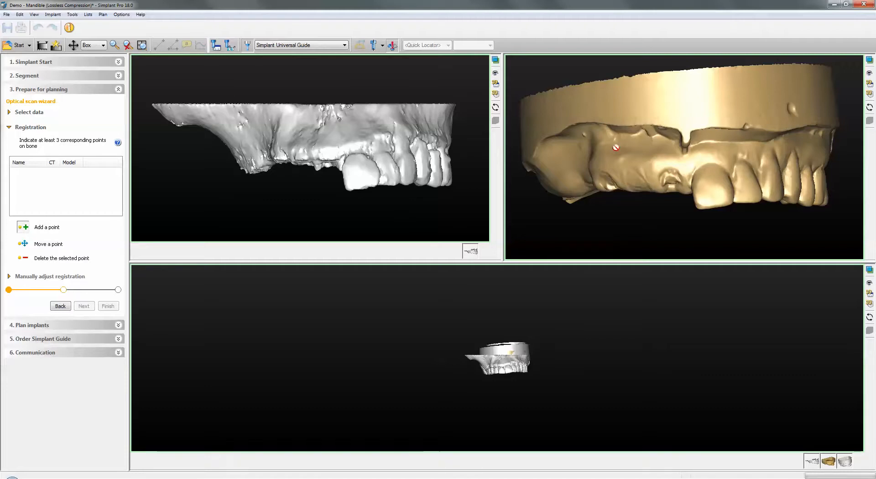
{"action": "mouse_move", "coordinate": [623, 271]}
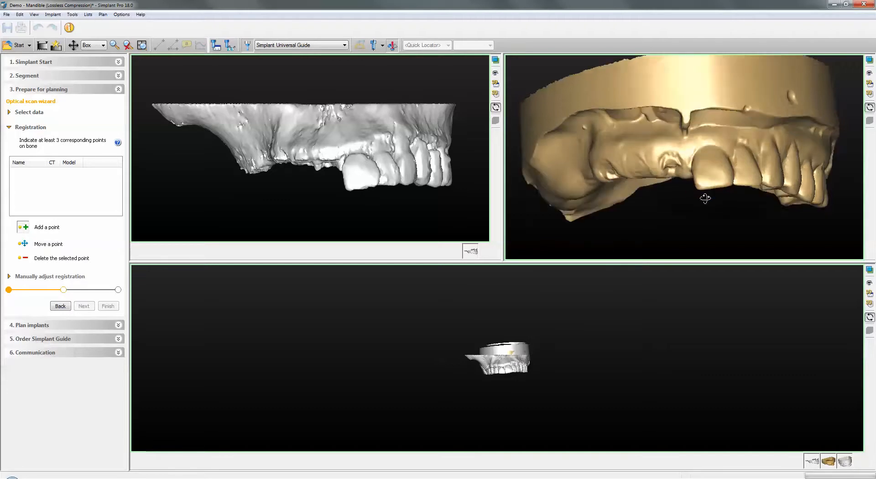
{"action": "left_click_drag", "start_coordinate": [704, 197], "coordinate": [699, 192]}
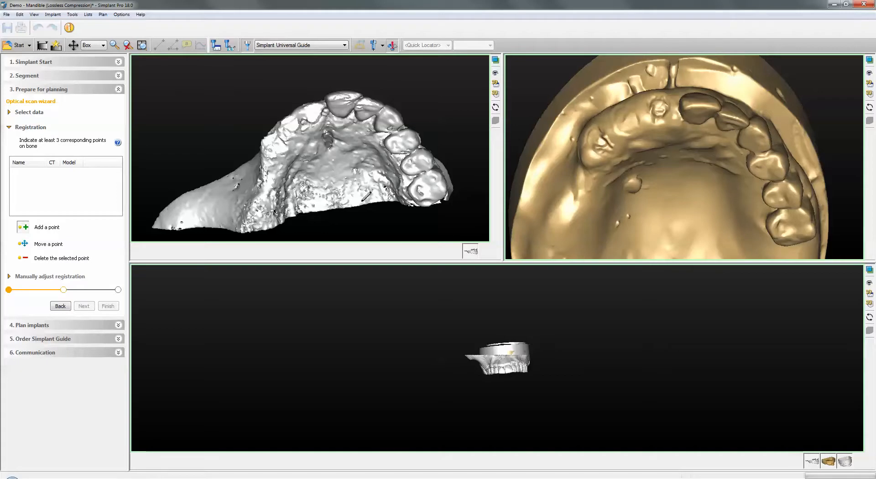
{"action": "mouse_move", "coordinate": [458, 107]}
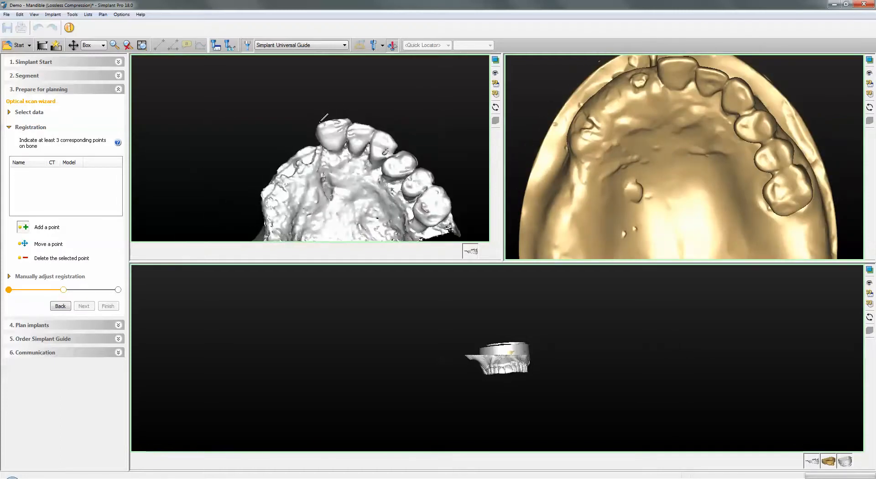
Place matching points P01–P03 on the front teeth and molar of both models.
{"action": "left_click", "coordinate": [323, 119]}
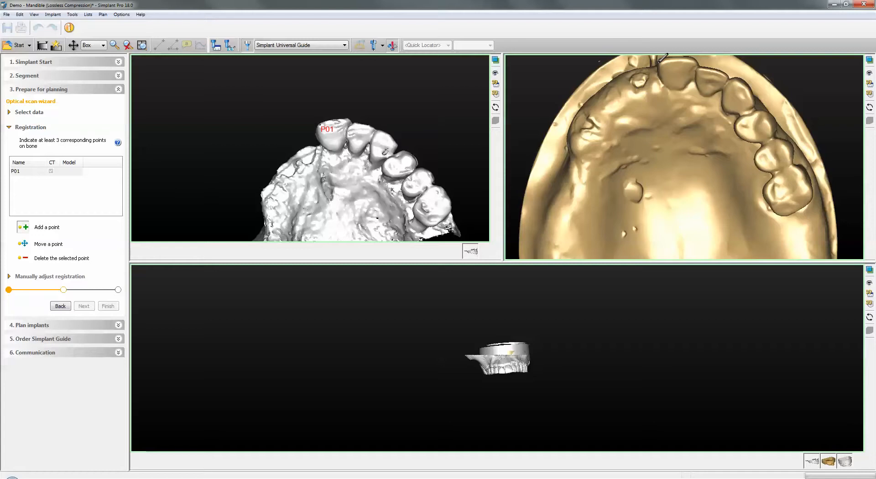
{"action": "left_click", "coordinate": [662, 66]}
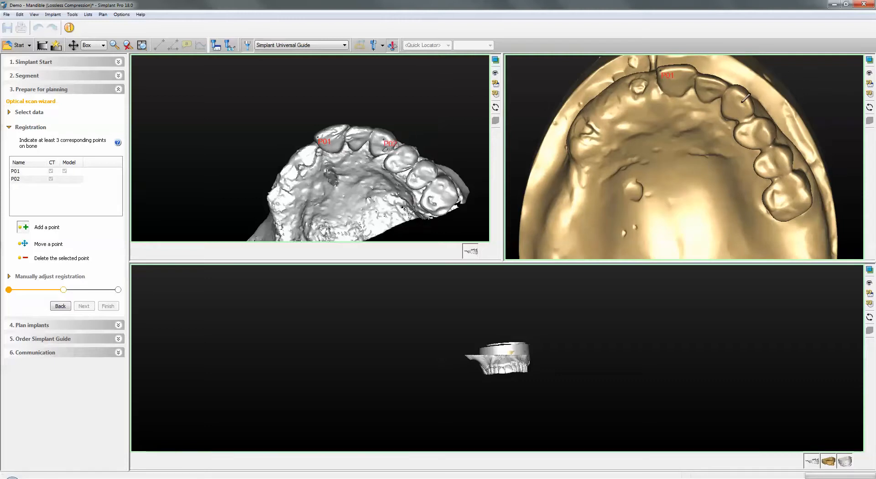
{"action": "left_click", "coordinate": [743, 105]}
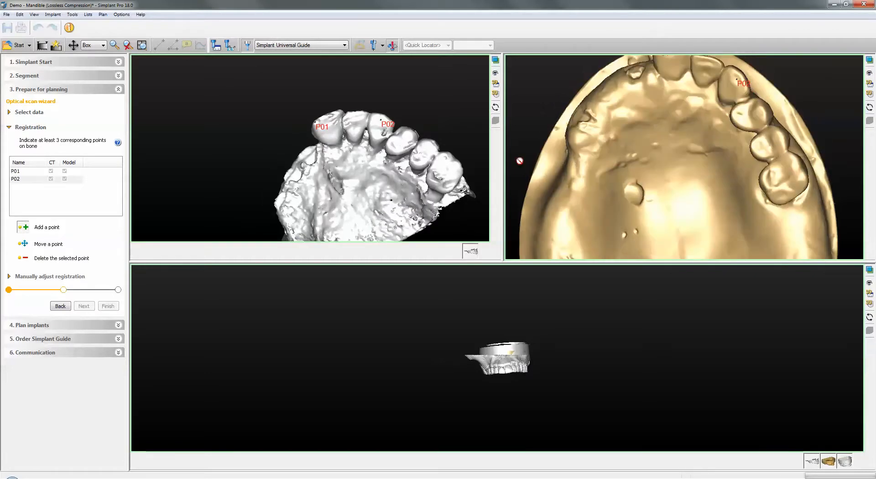
{"action": "left_click", "coordinate": [436, 174]}
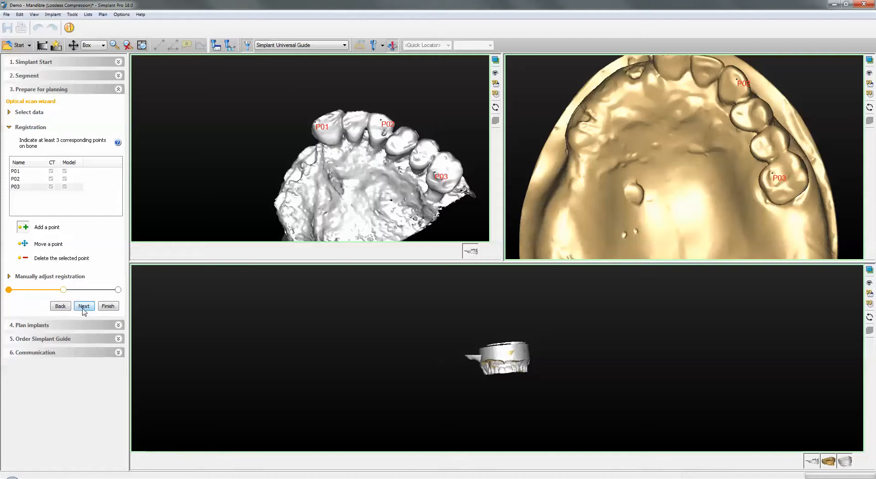
Compute the point-based registration and step through sagittal slices to check the plaster outline.
{"action": "left_click", "coordinate": [84, 306]}
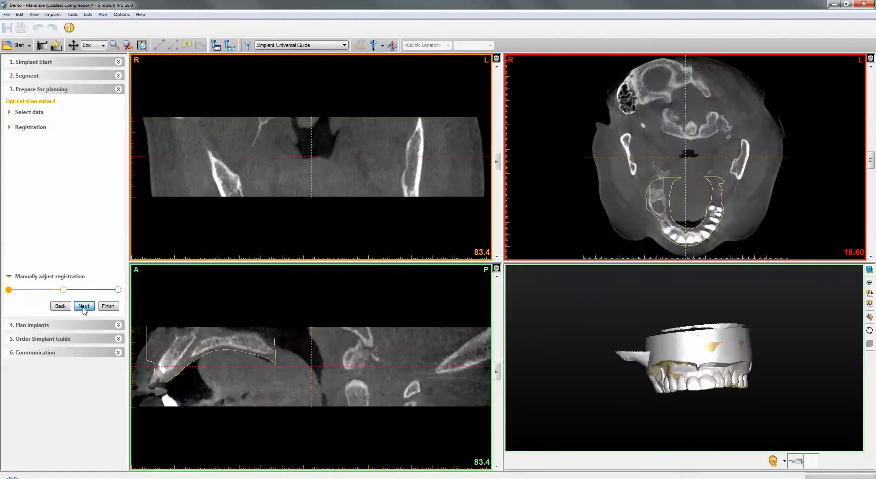
{"action": "left_click", "coordinate": [84, 306]}
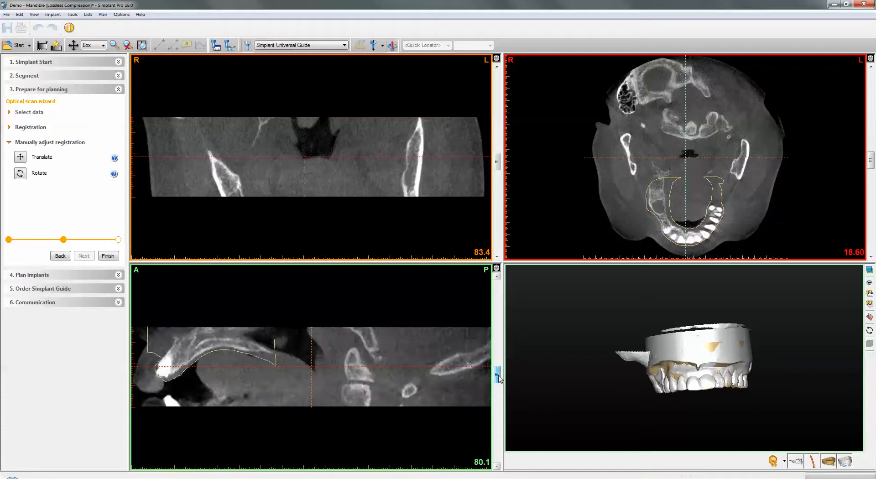
{"action": "left_click_drag", "start_coordinate": [496, 374], "coordinate": [496, 375]}
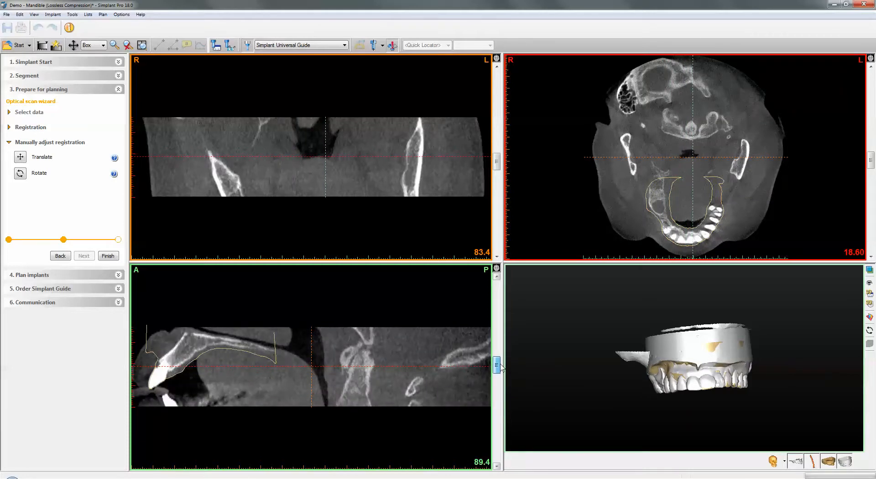
{"action": "left_click_drag", "start_coordinate": [497, 363], "coordinate": [497, 359]}
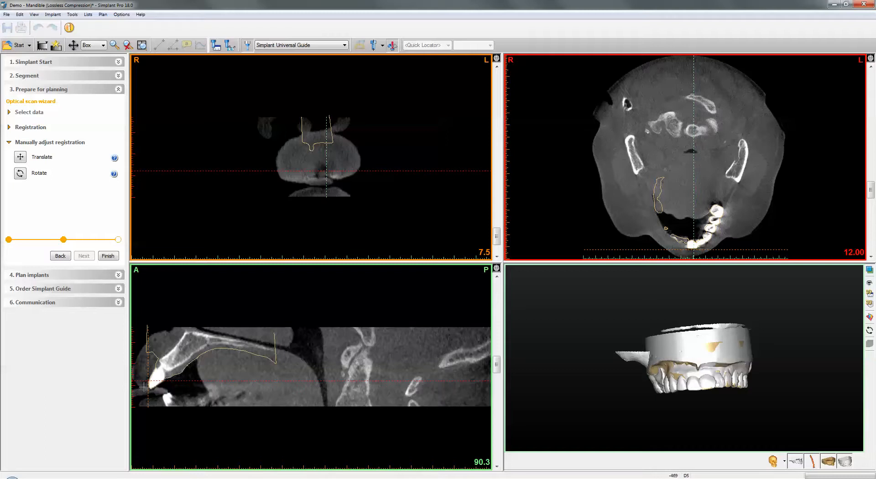
{"action": "scroll", "scroll_direction": "down", "scroll_amount": 3}
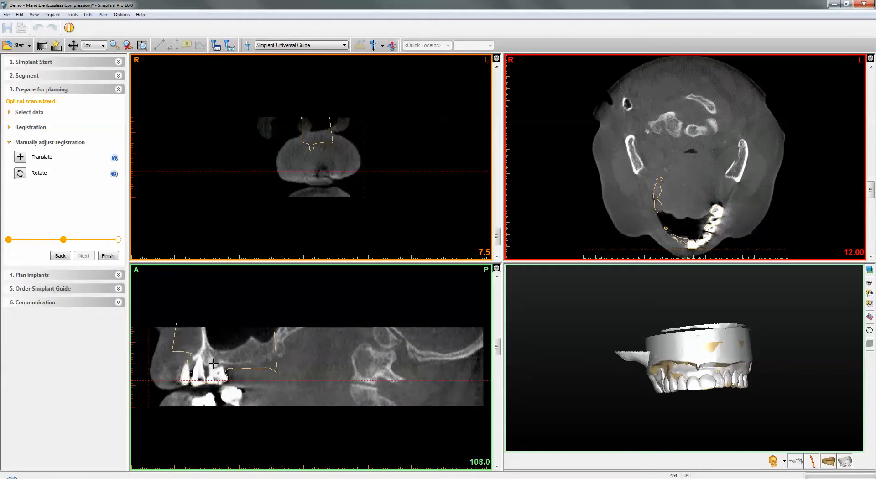
{"action": "scroll", "scroll_direction": "down", "scroll_amount": 3}
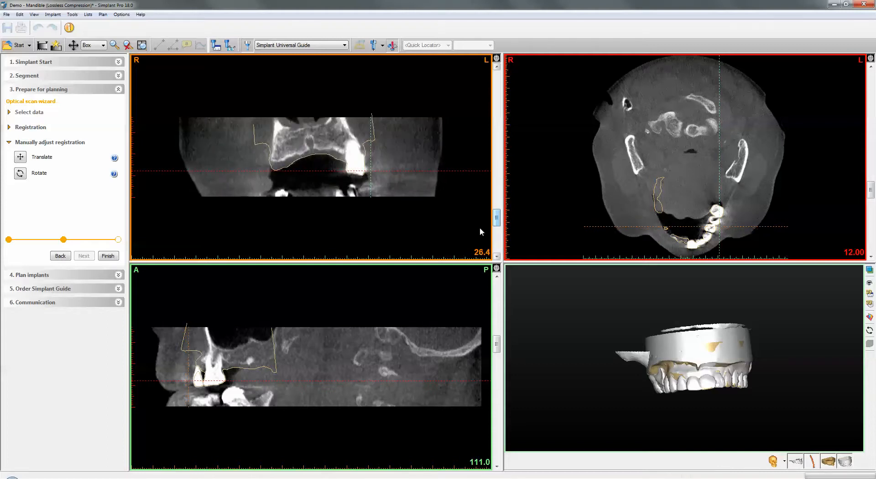
{"action": "left_click", "coordinate": [107, 256]}
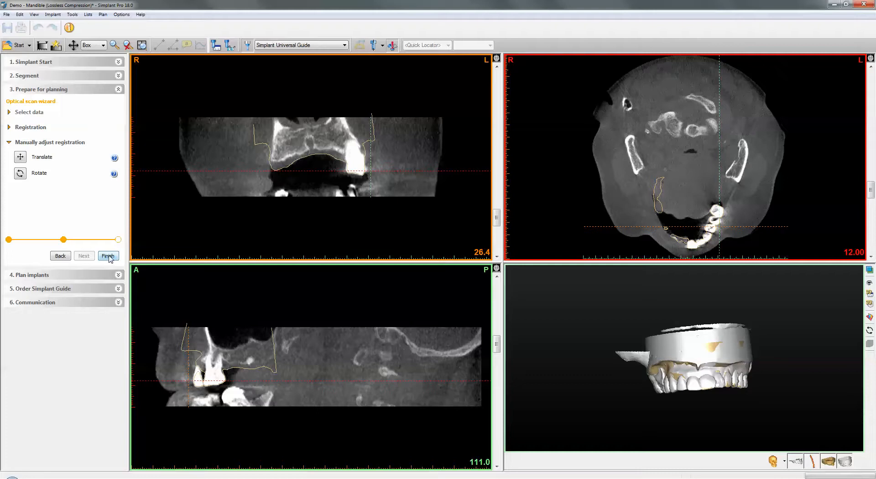
{"action": "mouse_move", "coordinate": [109, 261]}
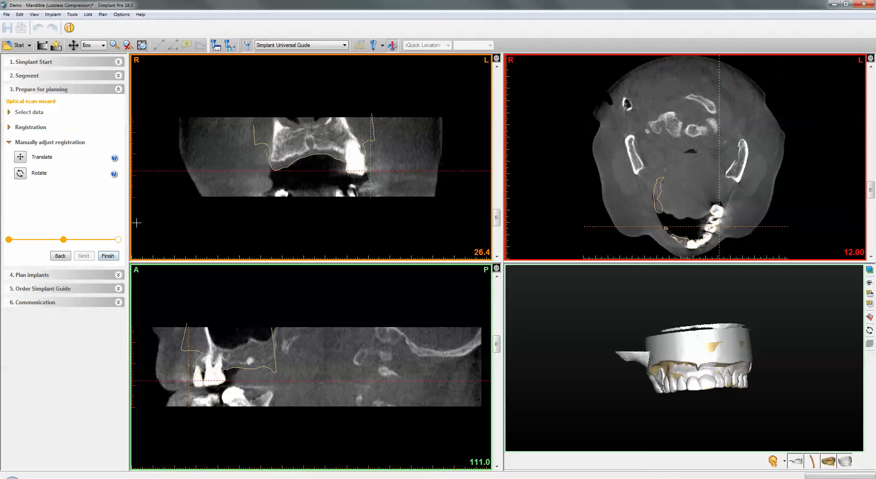
Translate the plaster model along its vertical axis, then rotate it slightly.
{"action": "left_click", "coordinate": [20, 157]}
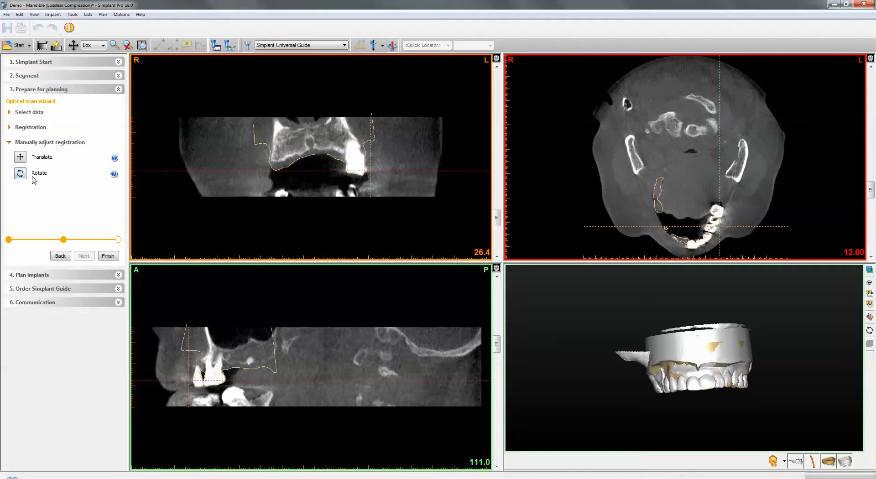
{"action": "left_click", "coordinate": [20, 157]}
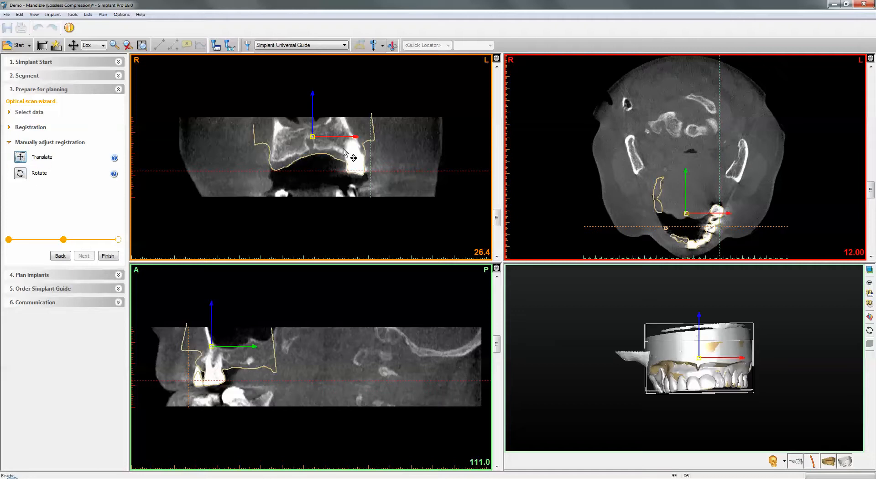
{"action": "left_click_drag", "start_coordinate": [312, 137], "coordinate": [368, 137]}
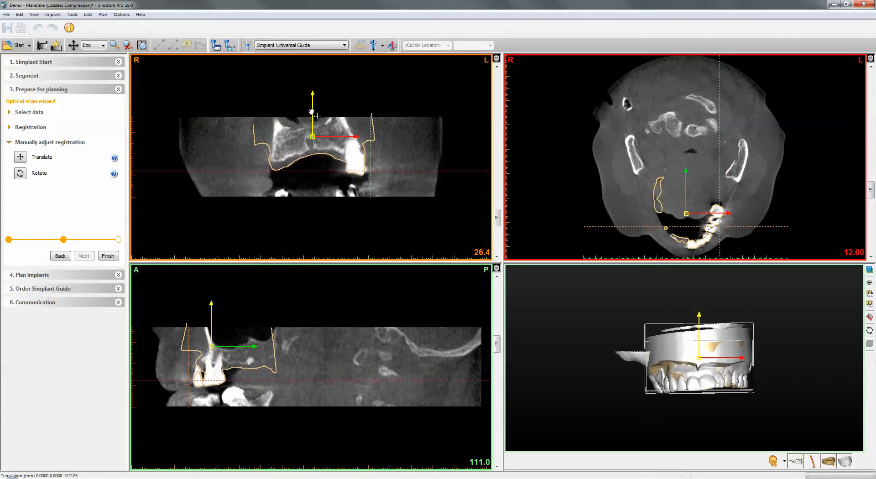
{"action": "left_click", "coordinate": [19, 173]}
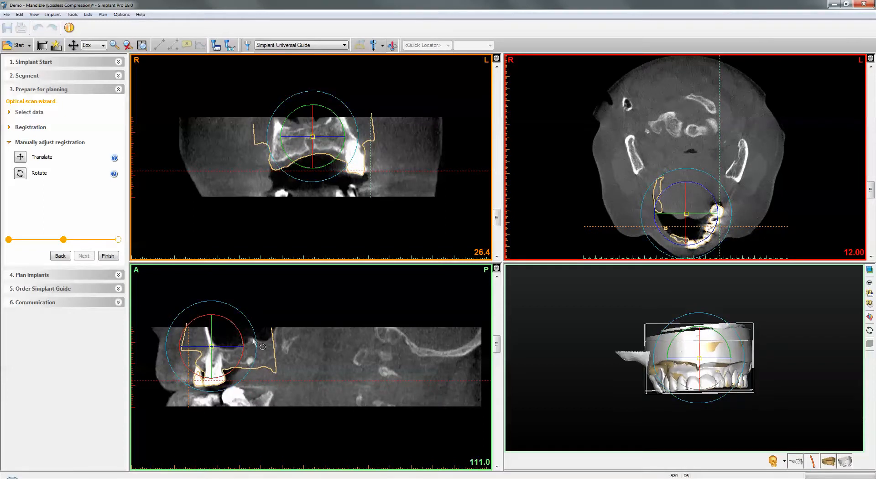
{"action": "left_click_drag", "start_coordinate": [251, 343], "coordinate": [248, 404]}
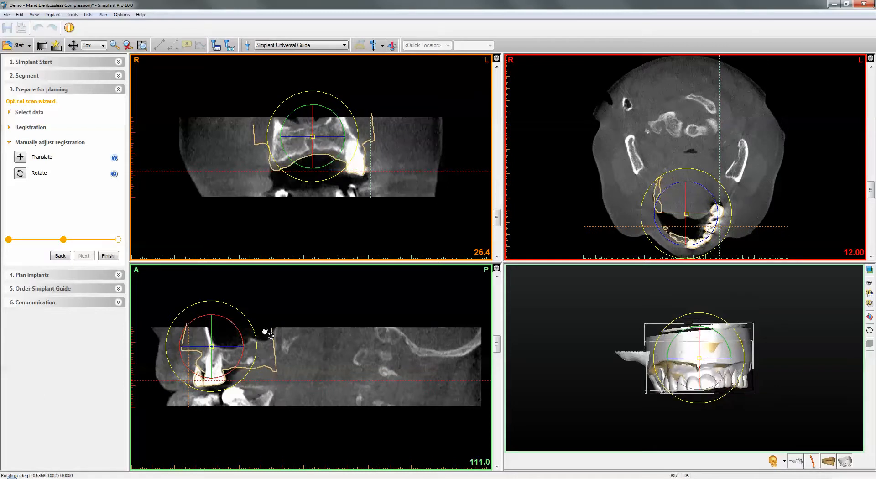
{"action": "left_click", "coordinate": [107, 255]}
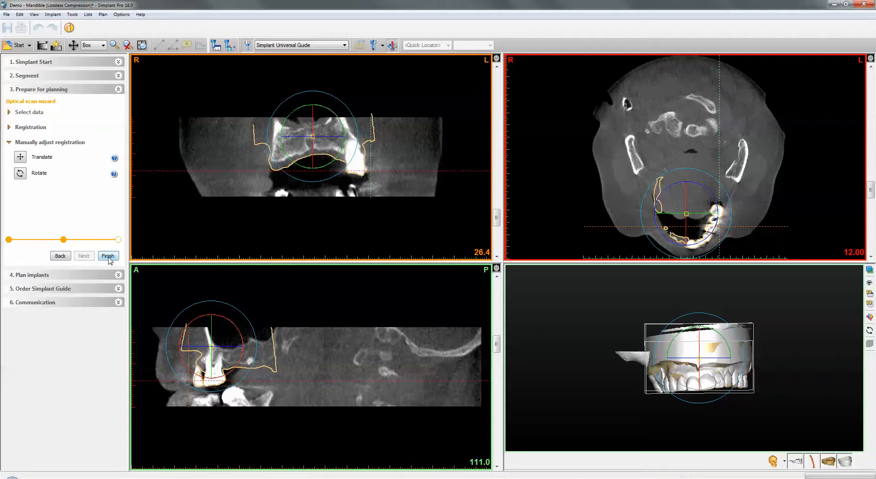
Finish the optical scan wizard and orbit the 3D view to inspect the merged models.
{"action": "left_click", "coordinate": [109, 256]}
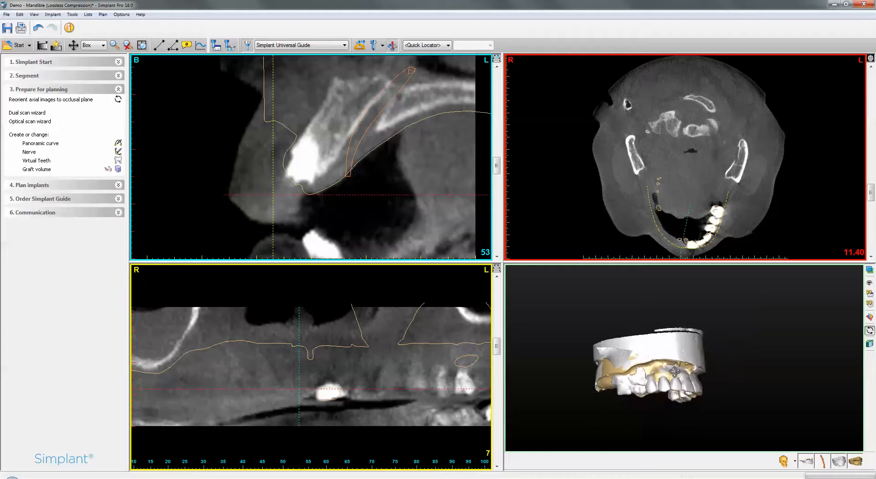
{"action": "left_click_drag", "start_coordinate": [659, 366], "coordinate": [665, 385]}
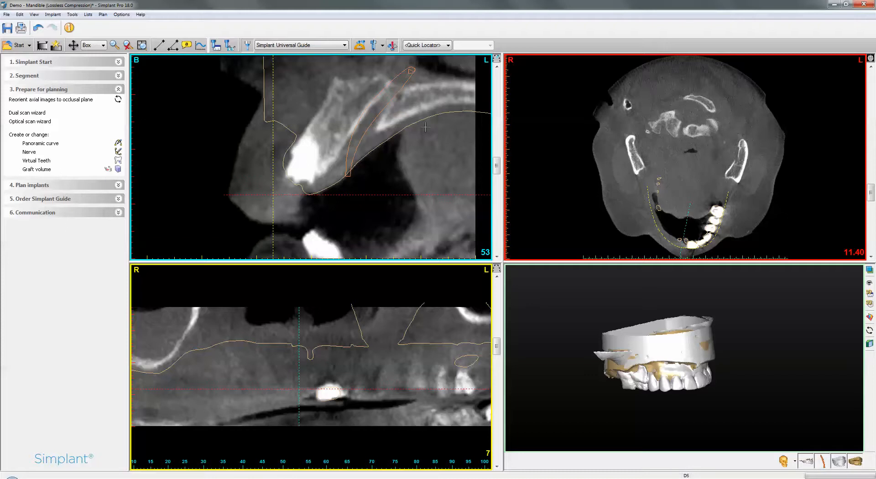
{"action": "mouse_move", "coordinate": [431, 122]}
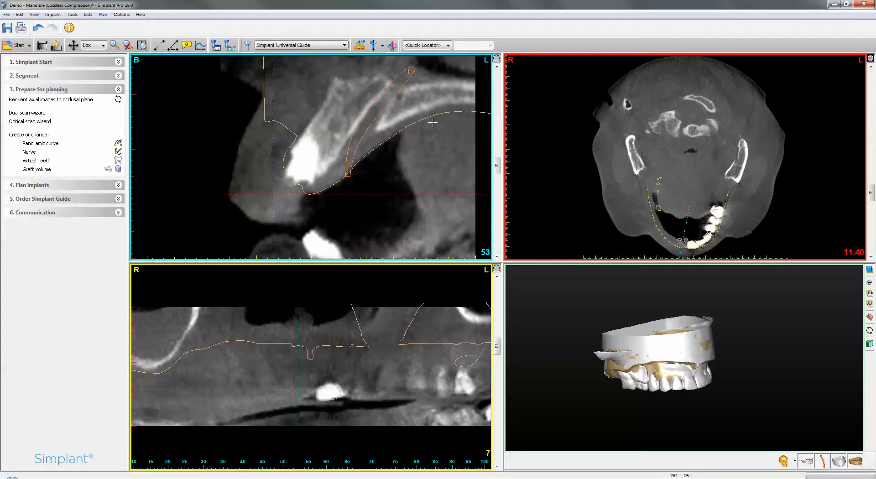
{"action": "mouse_move", "coordinate": [664, 386]}
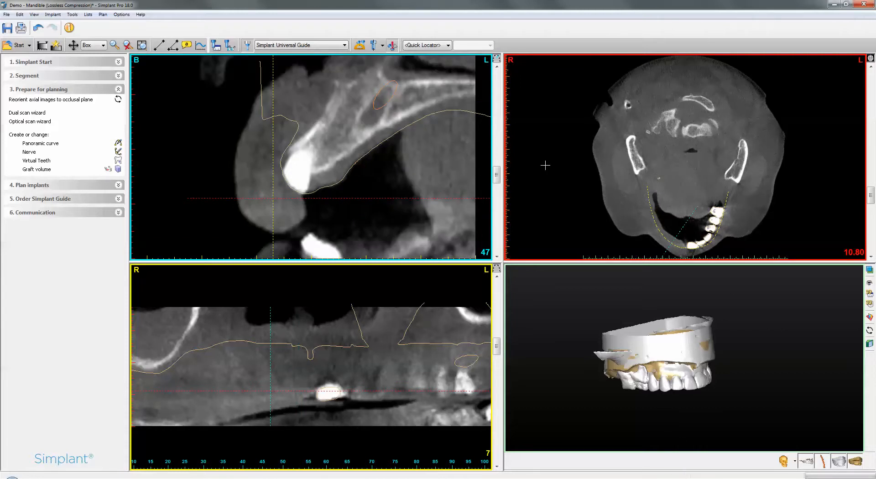
{"action": "mouse_move", "coordinate": [854, 463]}
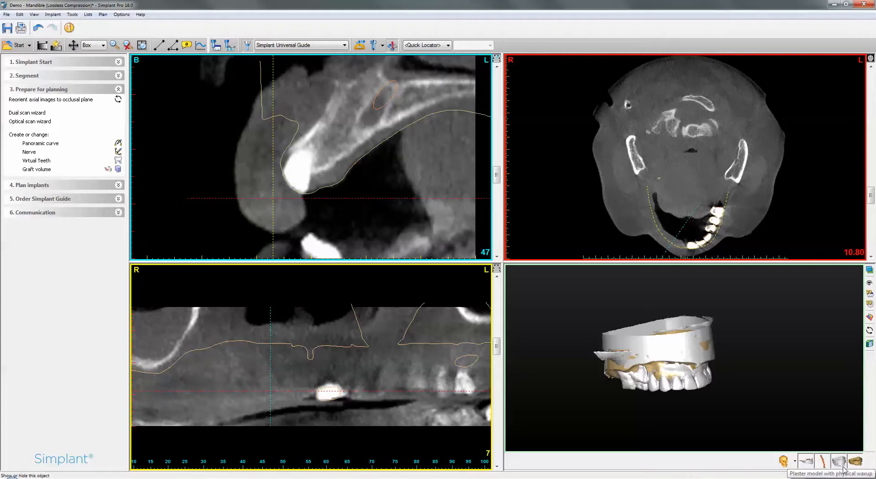
Enable Show contour for the 'Plaster model with physical waxup' object.
{"action": "right_click", "coordinate": [838, 463]}
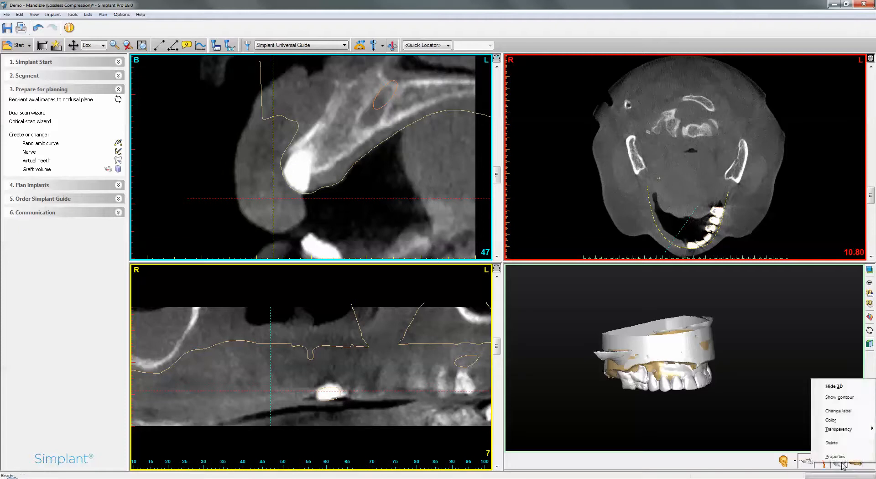
{"action": "mouse_move", "coordinate": [839, 397]}
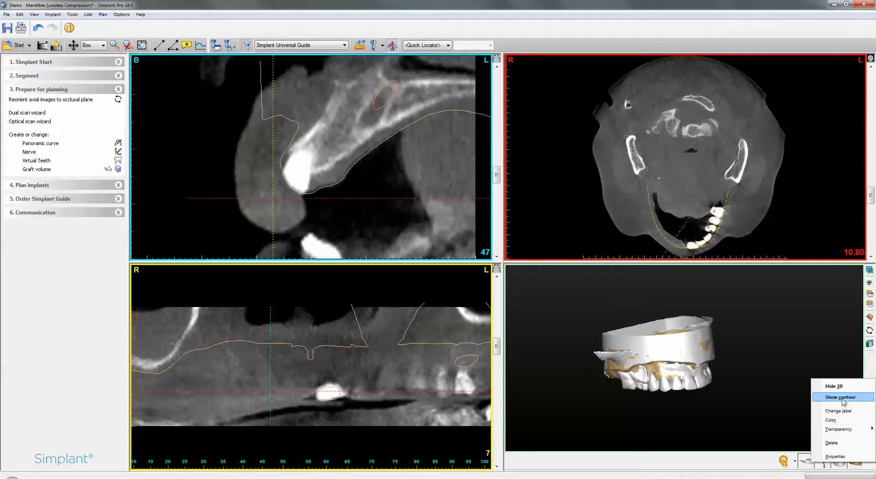
{"action": "left_click", "coordinate": [837, 397]}
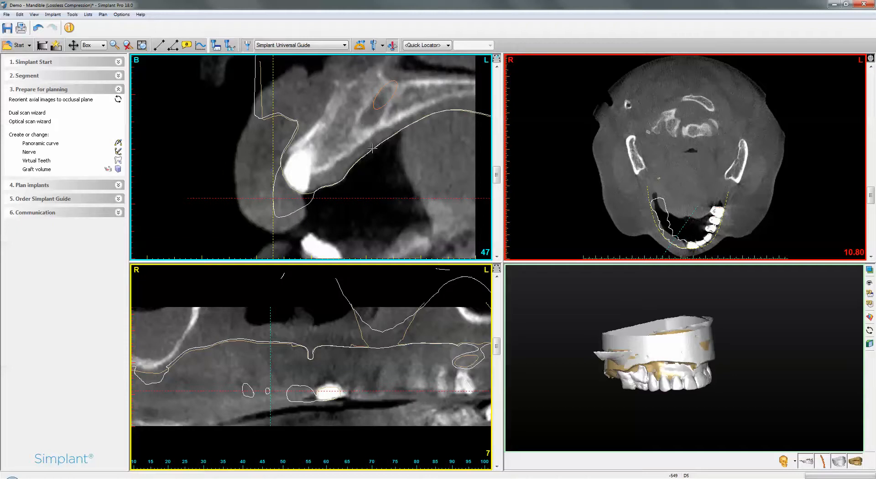
{"action": "mouse_move", "coordinate": [393, 130]}
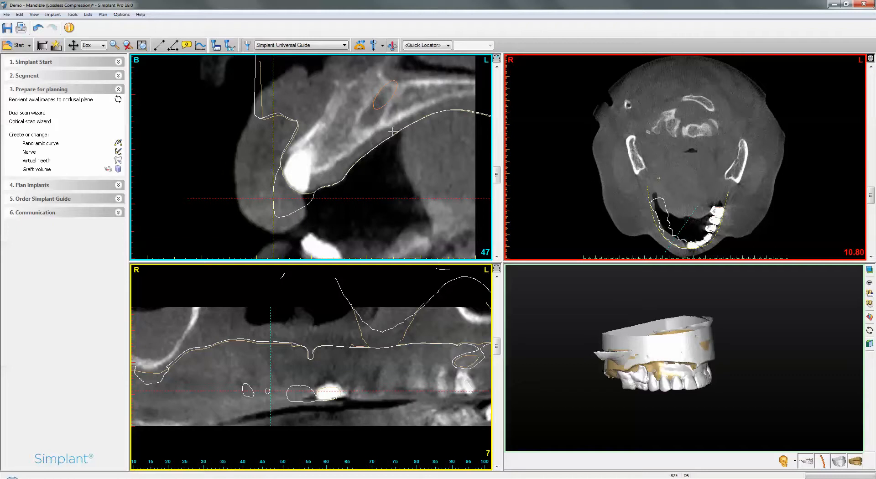